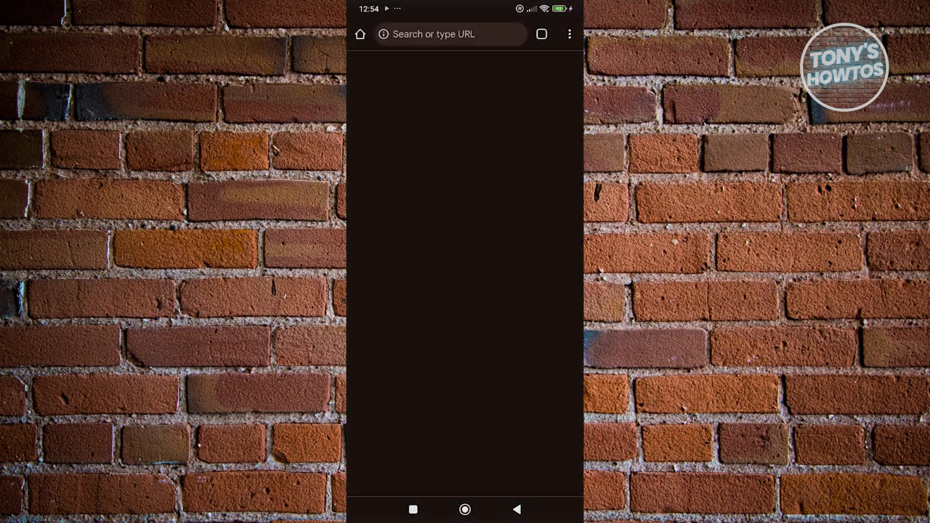
# Search the web for 'see private account' from the Chrome address bar.
pyautogui.click(450, 35)
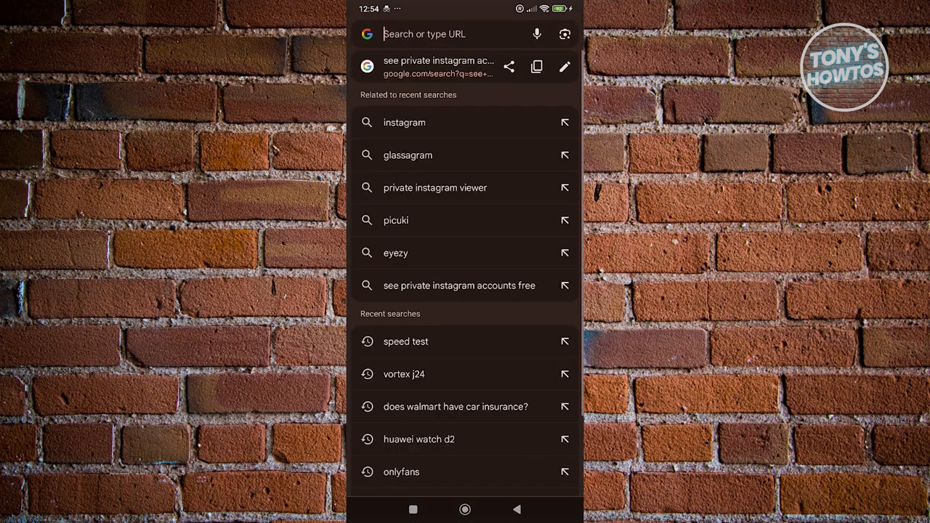
pyautogui.write('see p')
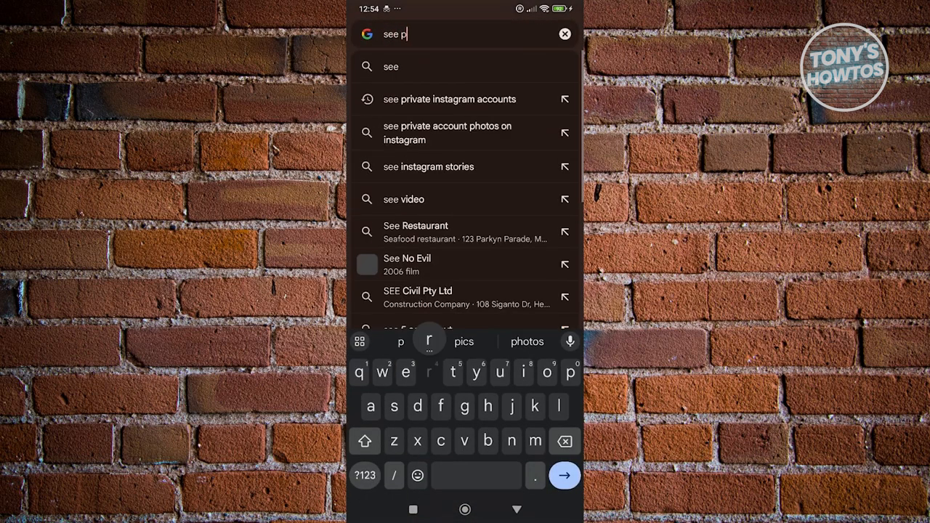
pyautogui.write('rivate acccou')
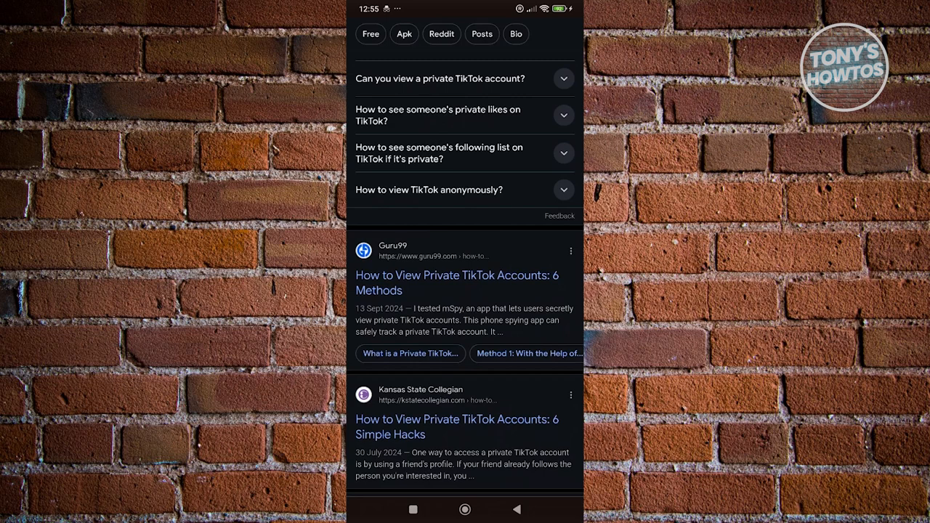
# Scroll through the Google results about viewing private TikTok accounts.
pyautogui.scroll(-3)
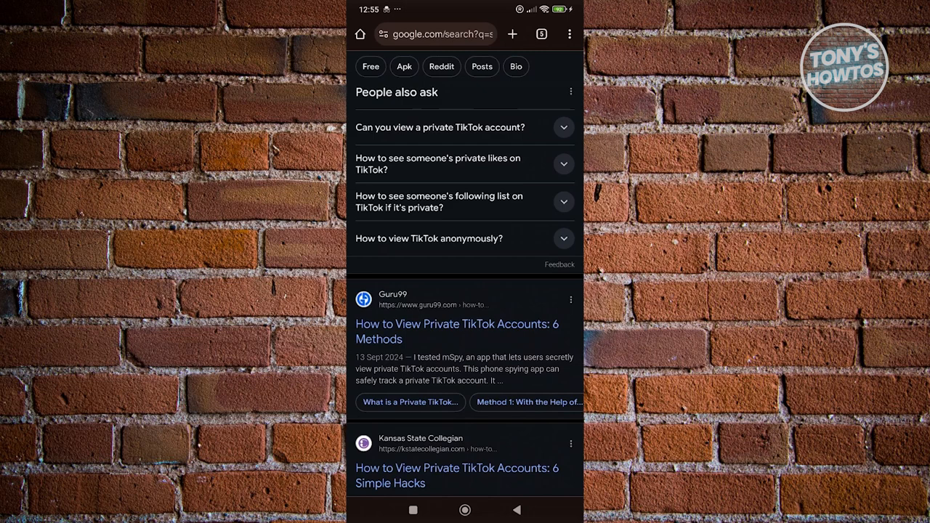
pyautogui.scroll(-3)
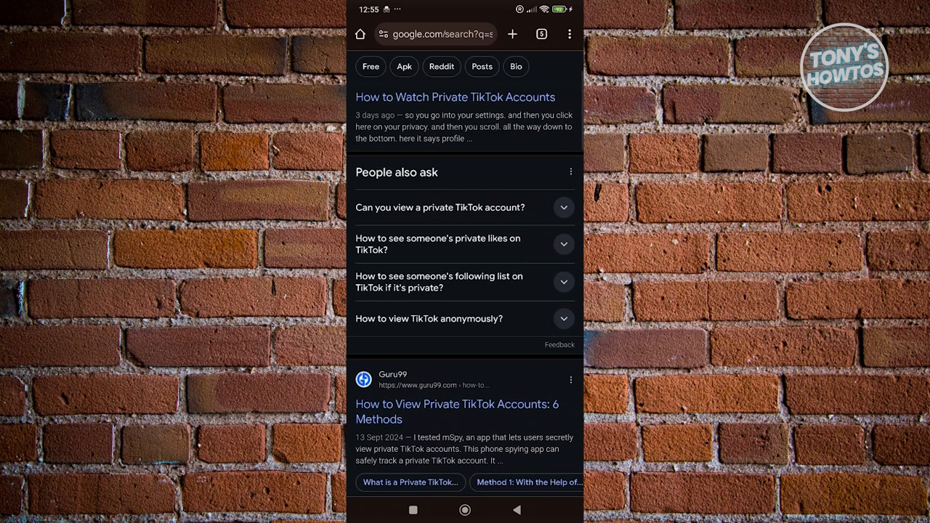
pyautogui.scroll(-3)
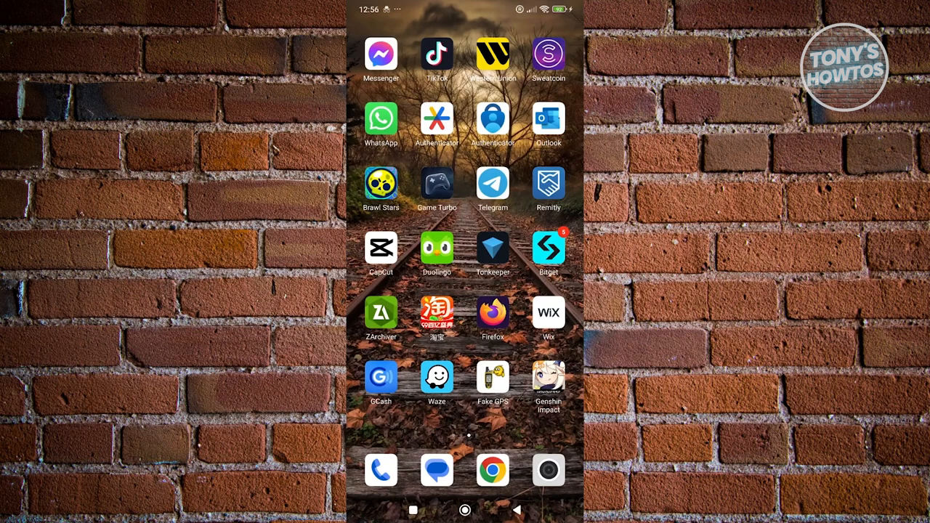
# Launch TikTok and go to the current account's profile page.
pyautogui.click(436, 55)
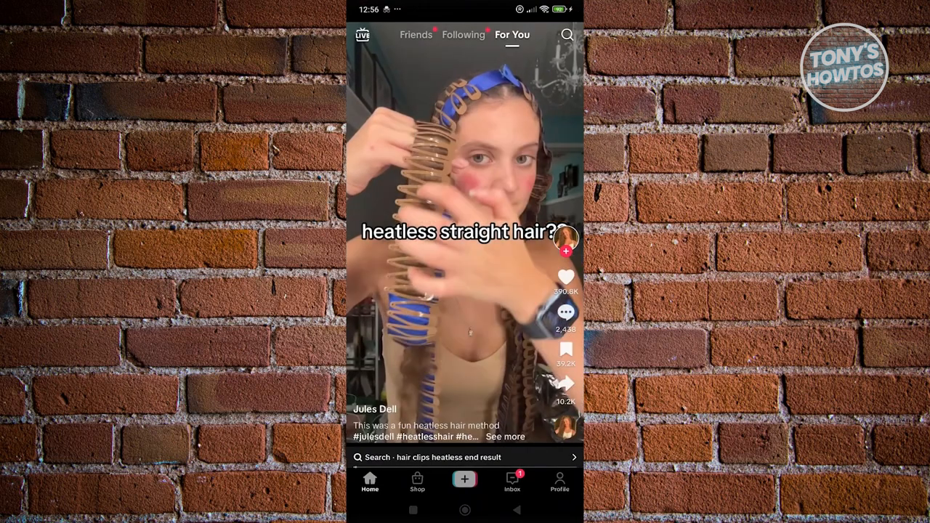
pyautogui.click(559, 482)
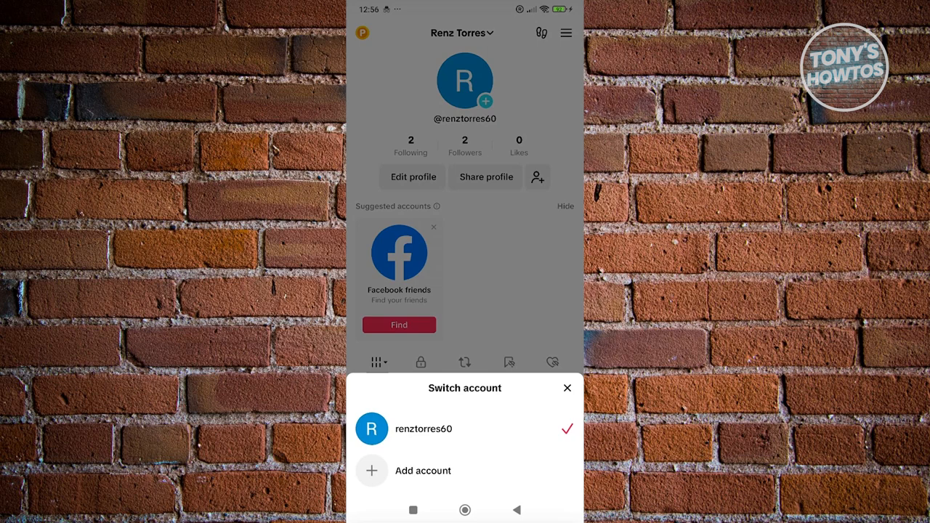
# Add a second account and choose Continue with Facebook, retrying until it loads.
pyautogui.click(423, 471)
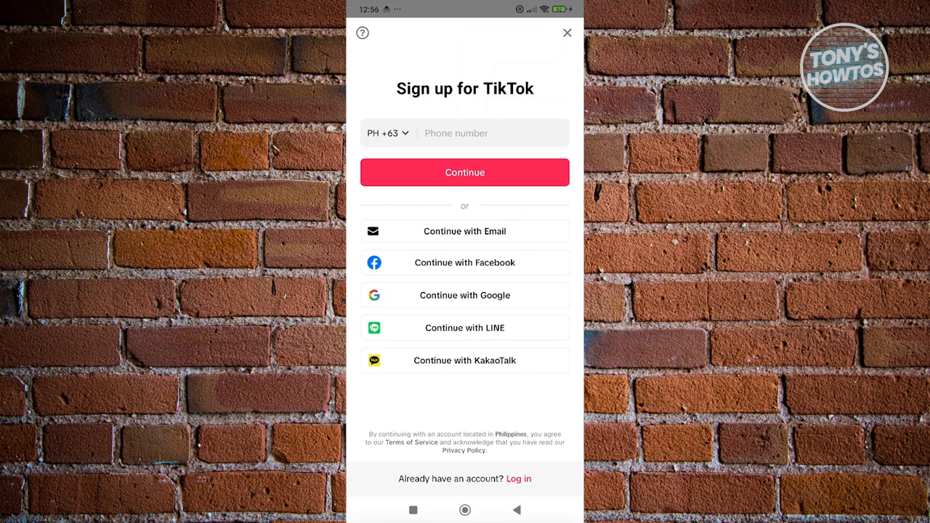
pyautogui.click(465, 262)
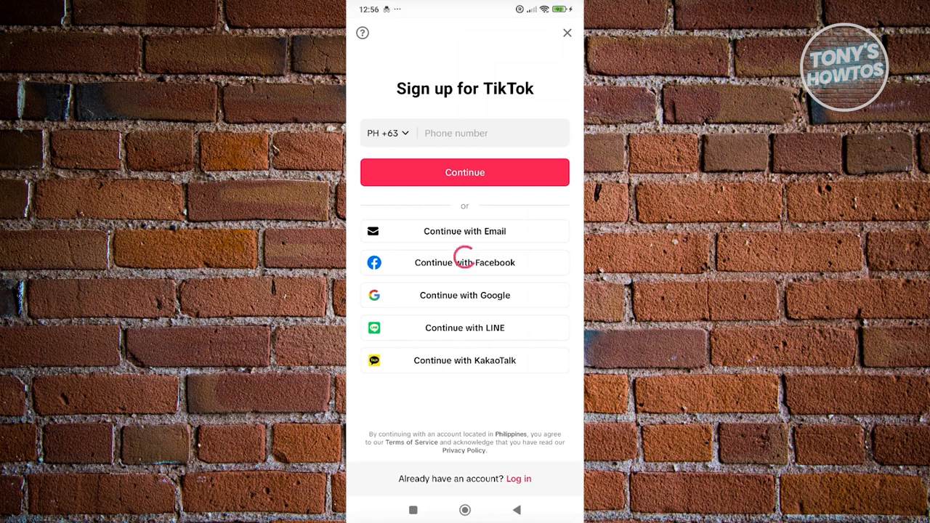
pyautogui.click(465, 261)
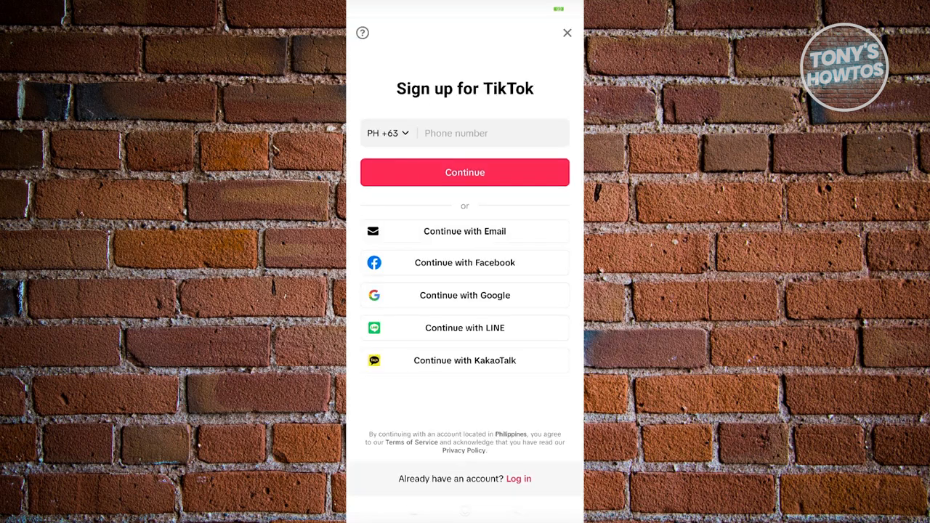
pyautogui.click(465, 261)
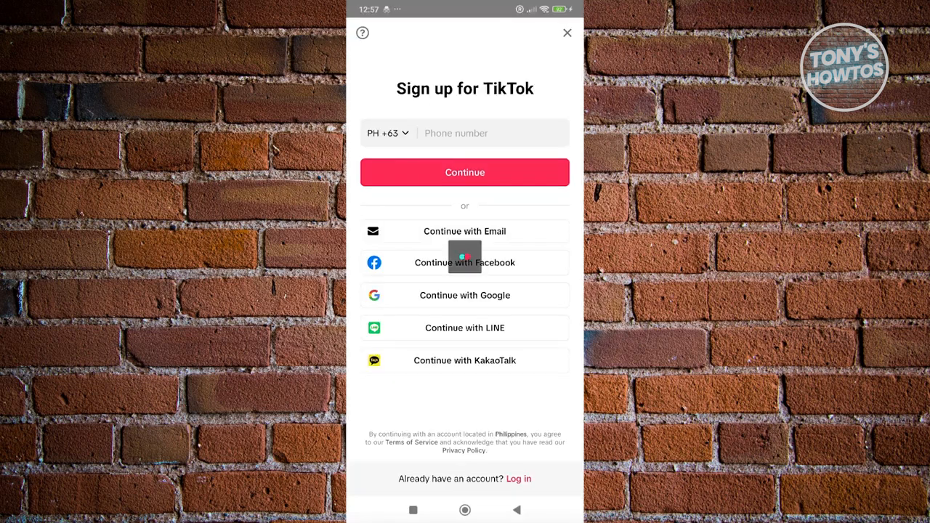
pyautogui.click(465, 231)
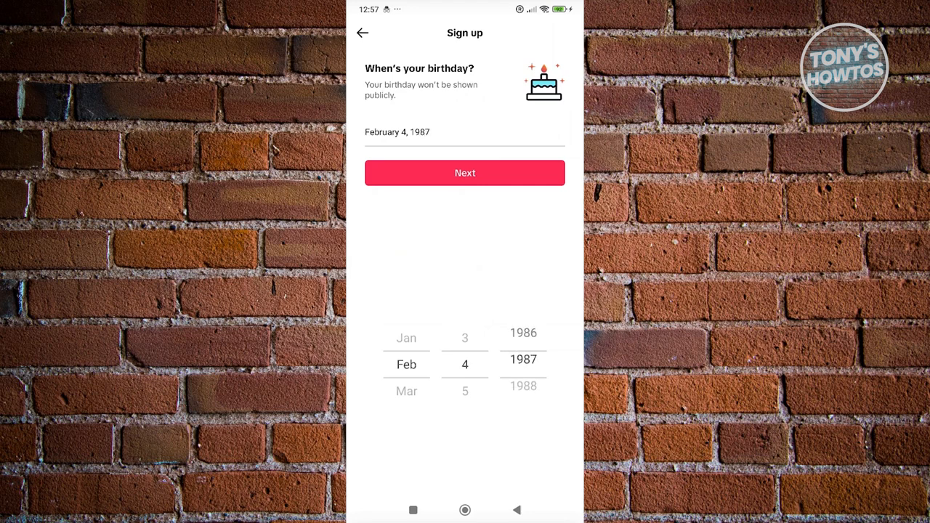
# Set the birthday year to 1996, continue with Facebook and confirm the nickname ending 'io'.
pyautogui.scroll(-3)
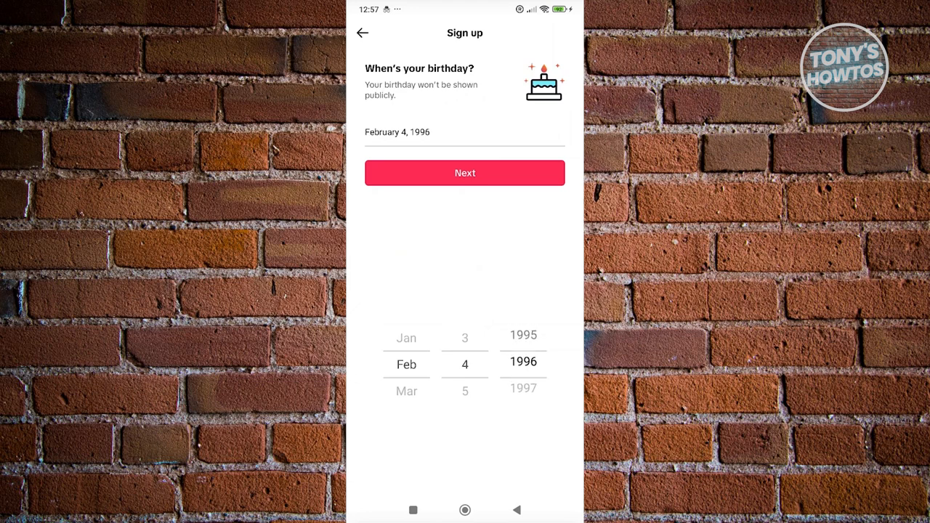
pyautogui.click(364, 32)
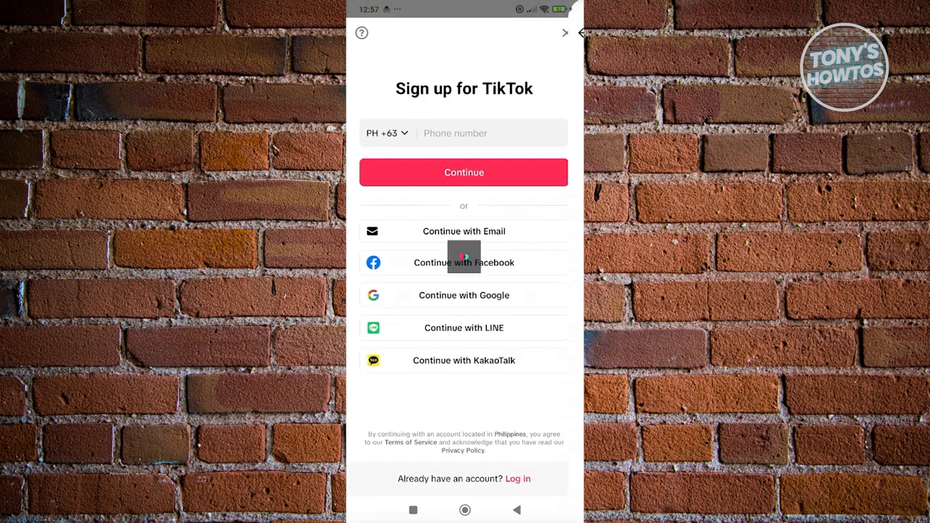
pyautogui.click(463, 261)
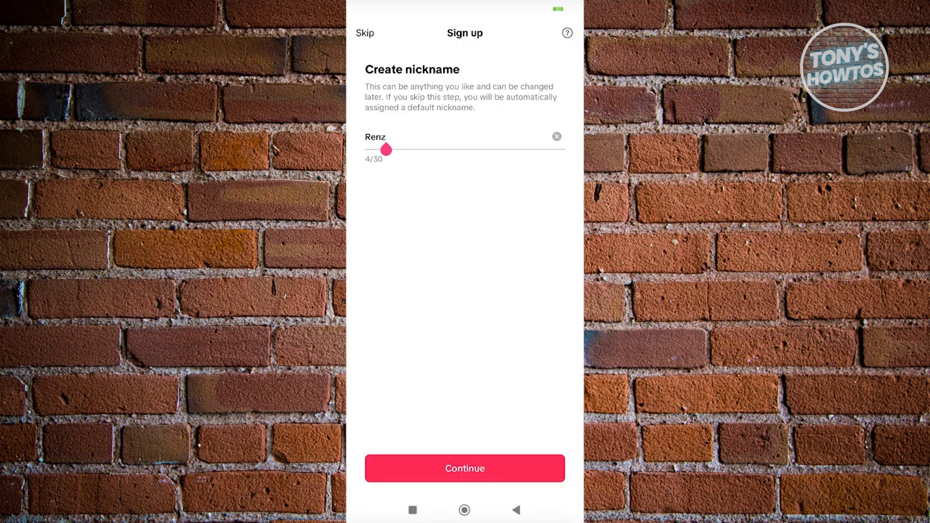
pyautogui.write('io')
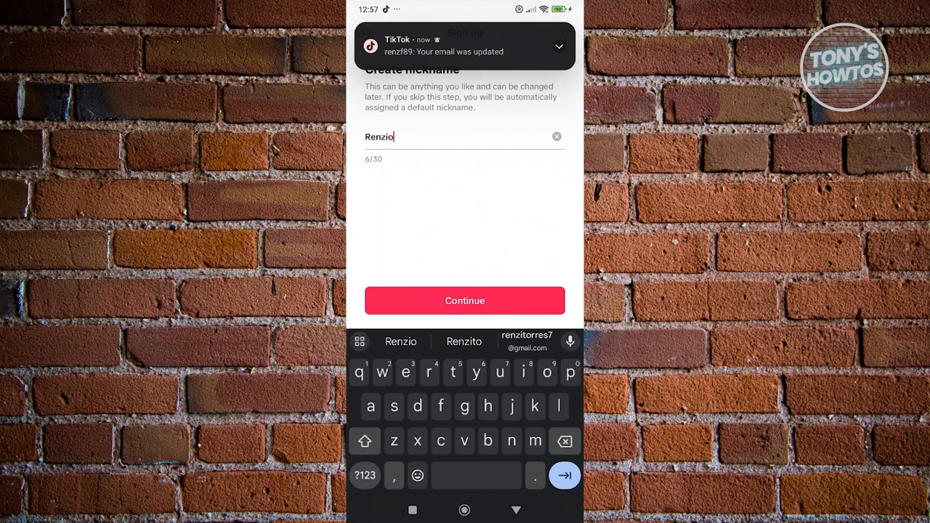
pyautogui.click(465, 299)
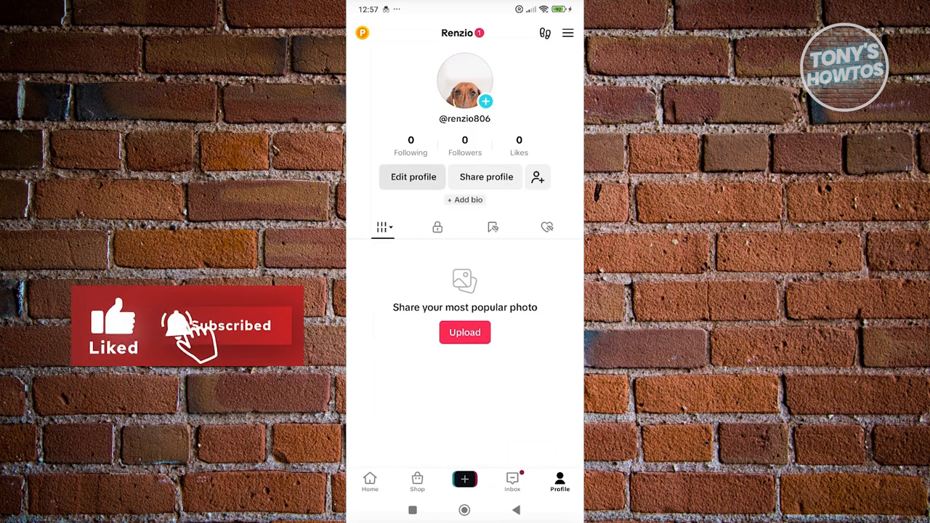
pyautogui.click(412, 177)
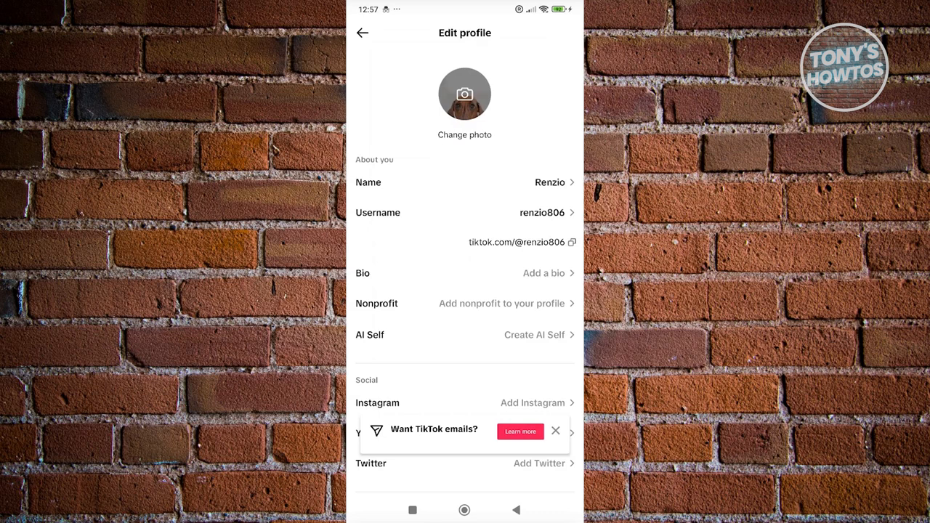
pyautogui.click(555, 431)
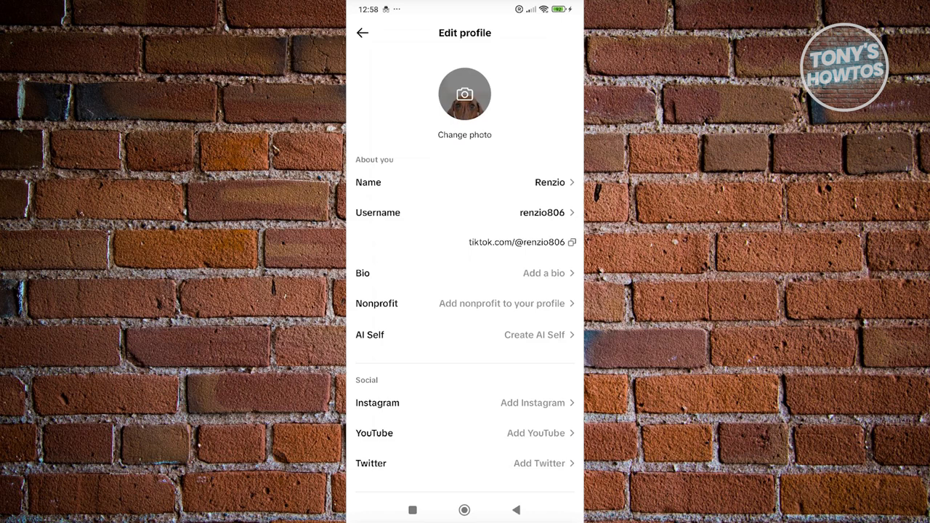
pyautogui.click(363, 32)
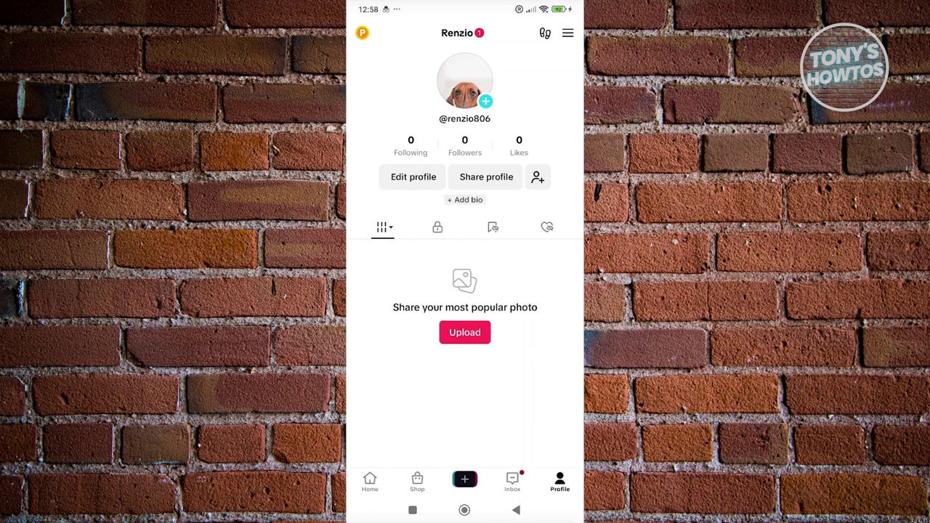
# Go to the Home feed and swipe through a few For You videos.
pyautogui.click(369, 482)
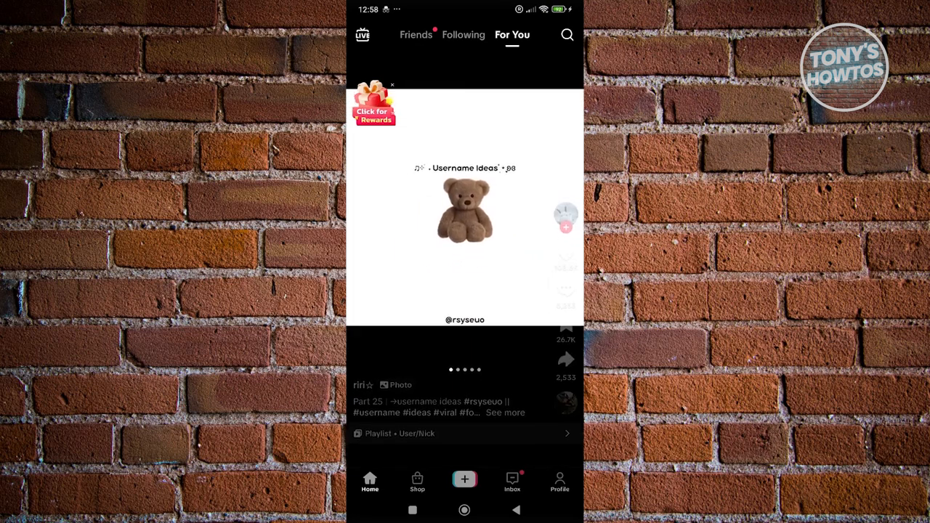
pyautogui.scroll(3)
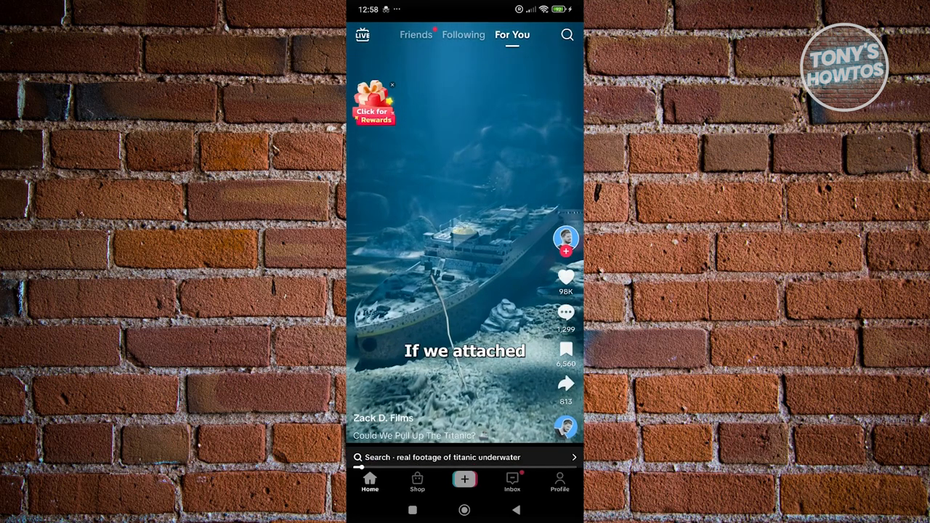
pyautogui.scroll(3)
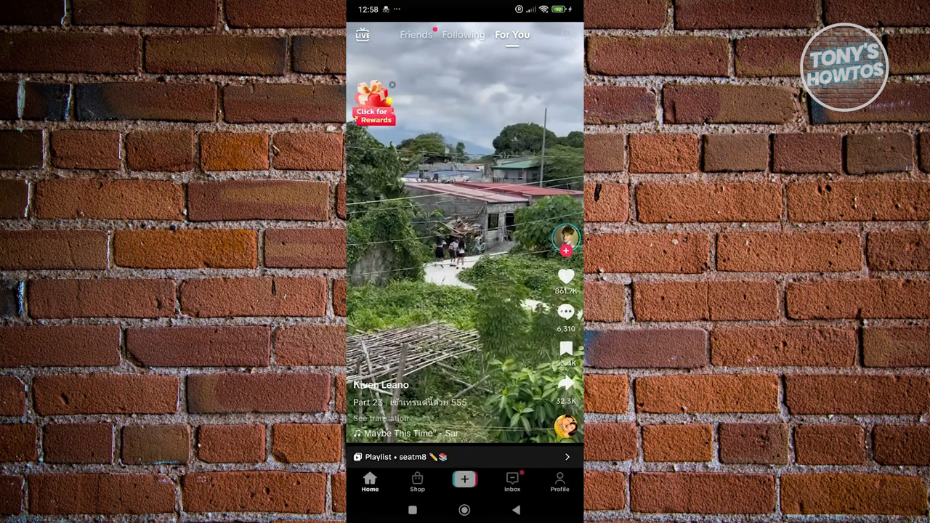
pyautogui.click(567, 35)
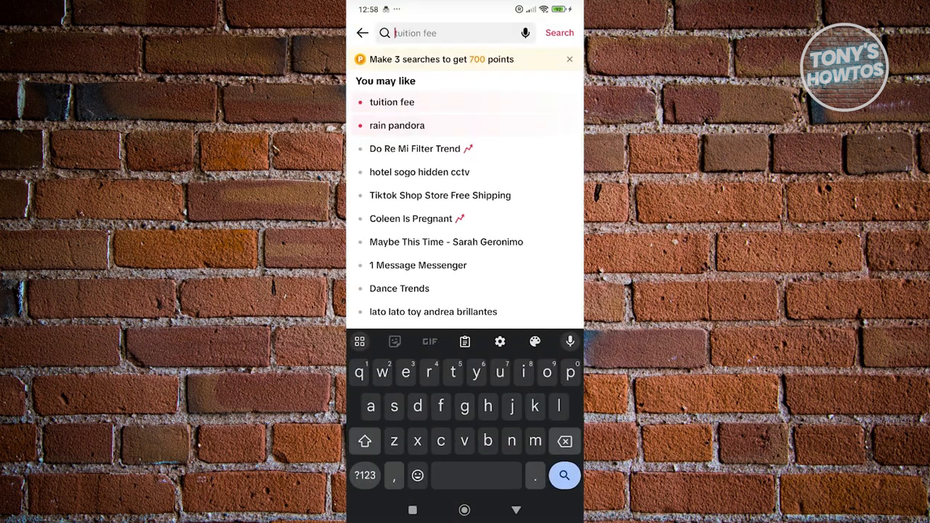
pyautogui.write('ren')
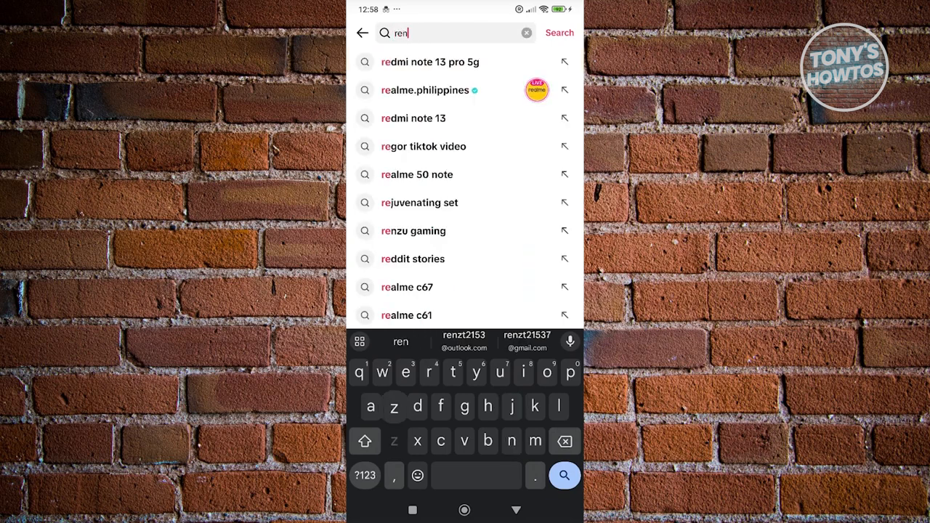
pyautogui.write('zi')
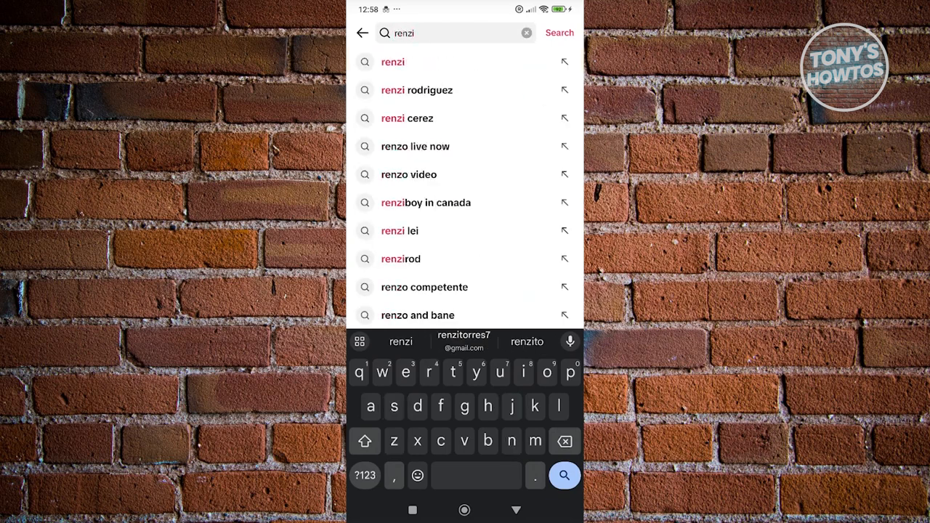
pyautogui.write('2153')
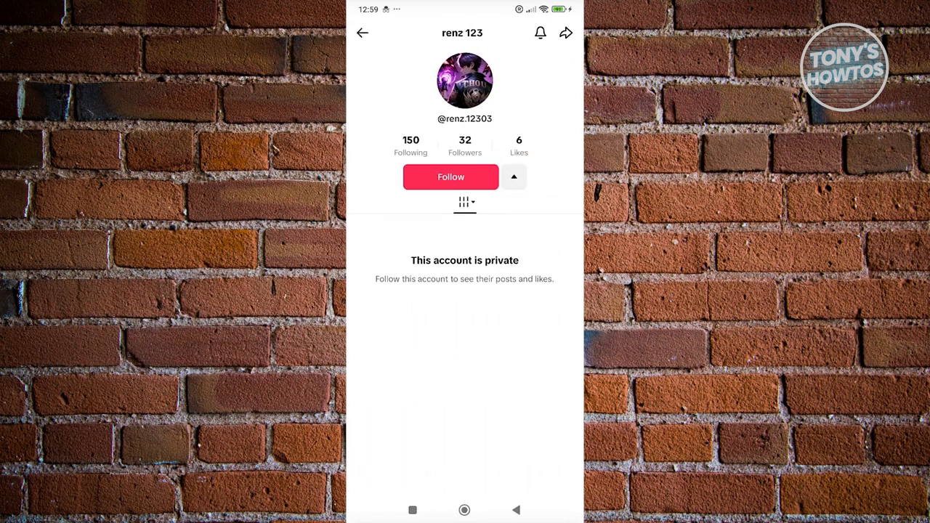
pyautogui.click(514, 177)
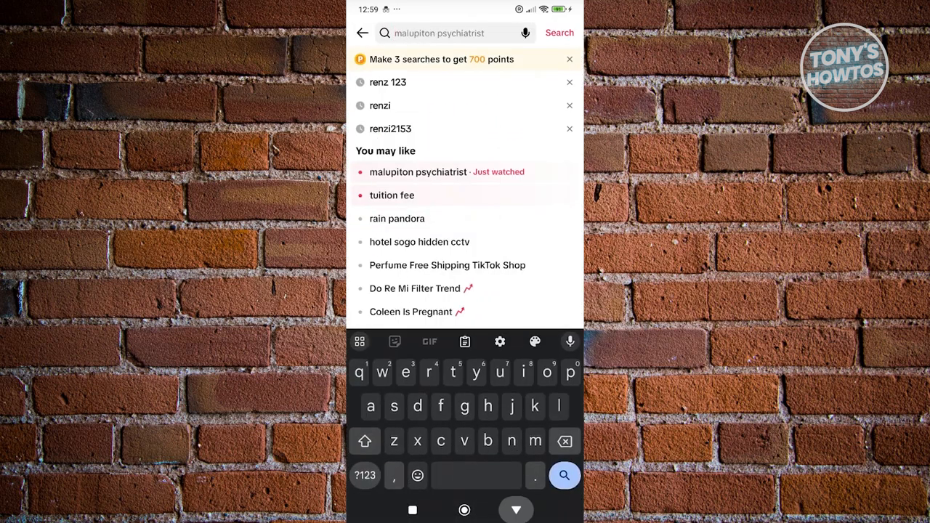
# Back out of search to the feed and return to the new account's profile.
pyautogui.click(516, 508)
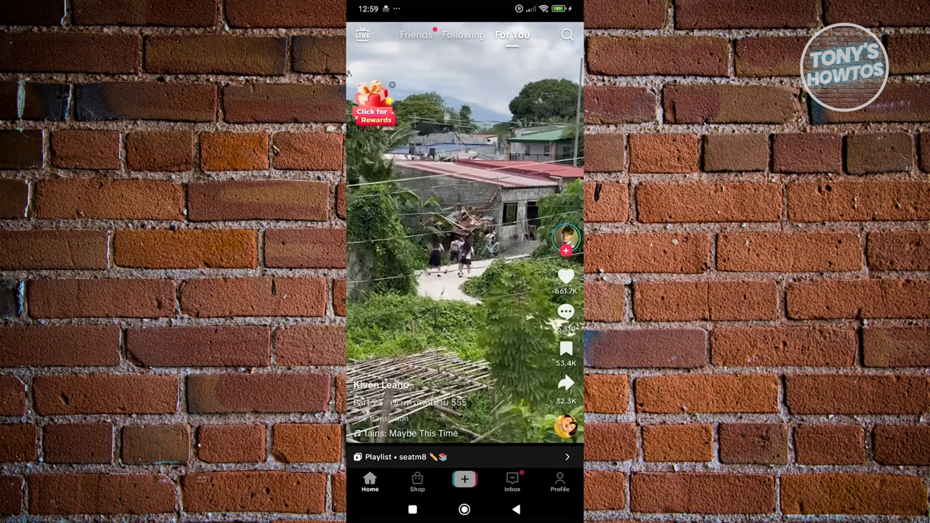
pyautogui.click(559, 482)
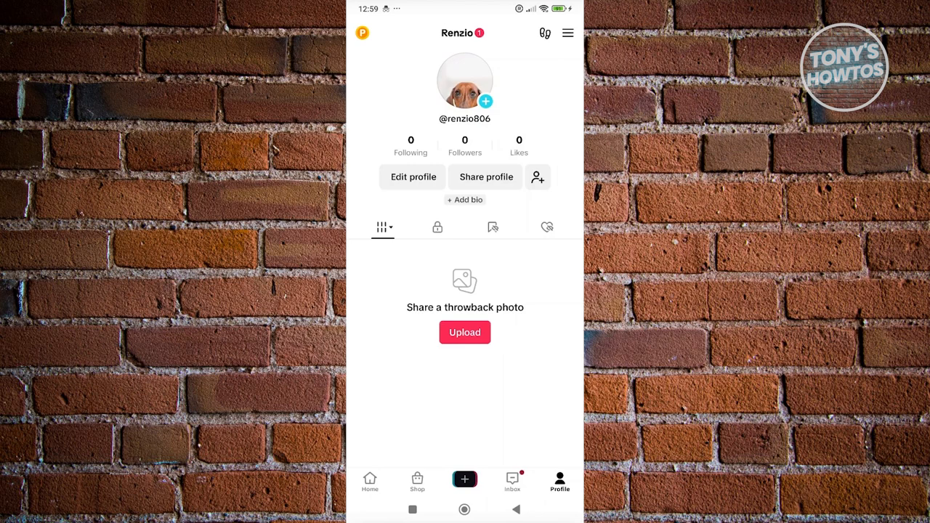